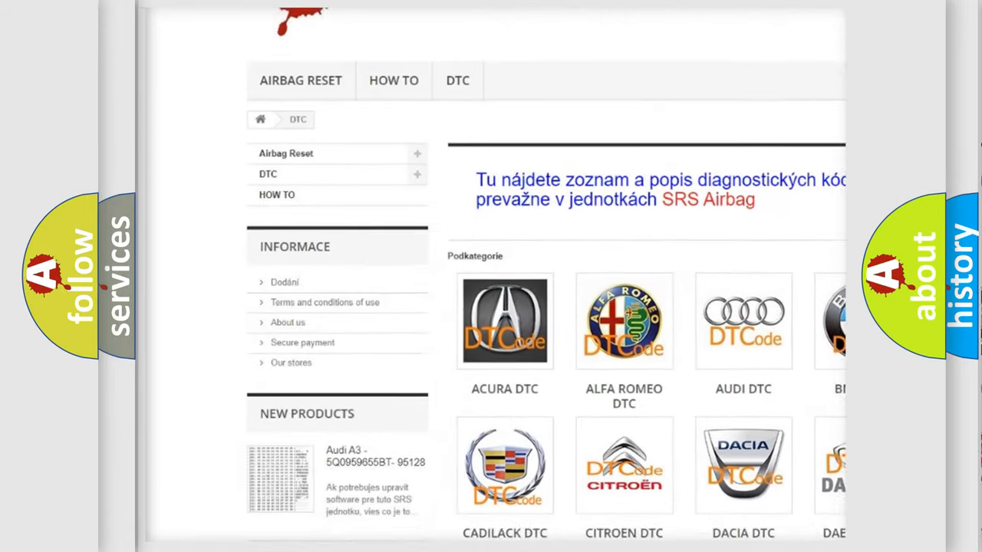
Scroll the airbagreset.sk DTC page past the manufacturer tiles and code list to the footer
{"action": "scroll", "scroll_direction": "down", "scroll_amount": 3}
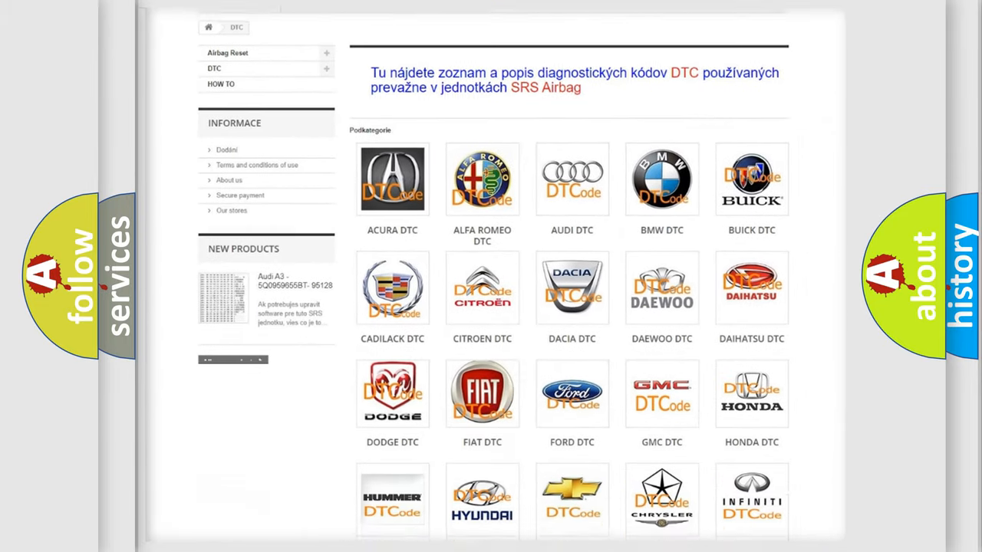
{"action": "scroll", "scroll_direction": "down", "scroll_amount": 3}
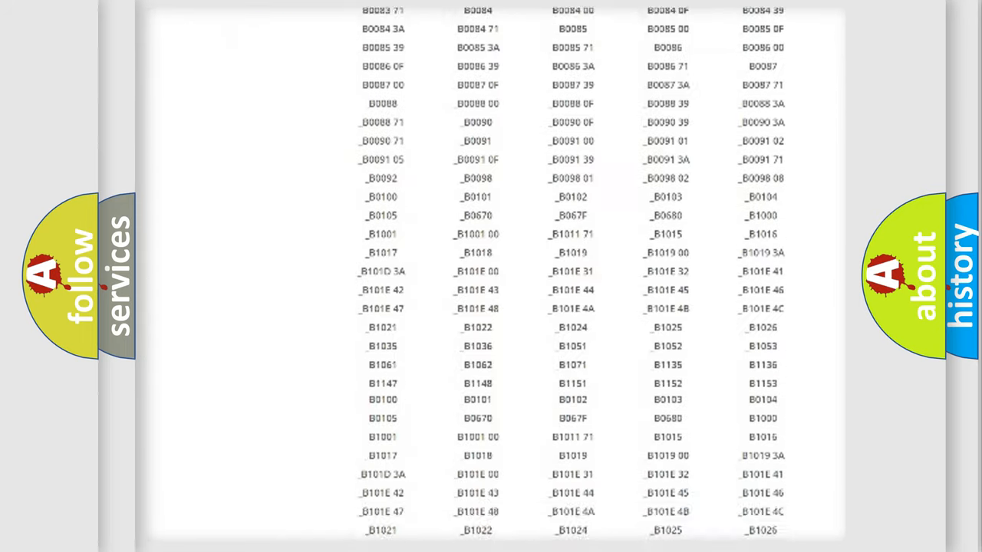
{"action": "scroll", "scroll_direction": "down", "scroll_amount": 3}
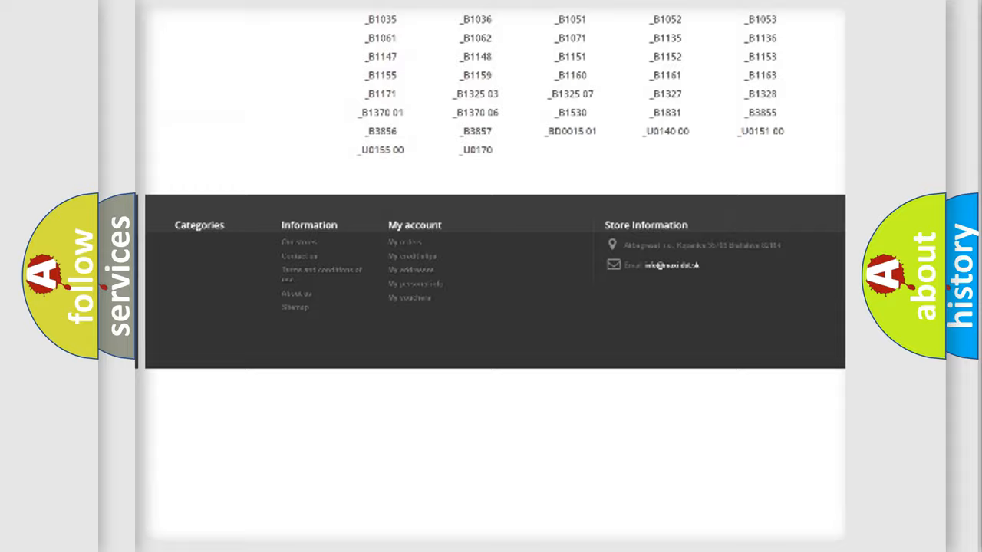
{"action": "scroll", "scroll_direction": "up", "scroll_amount": 3}
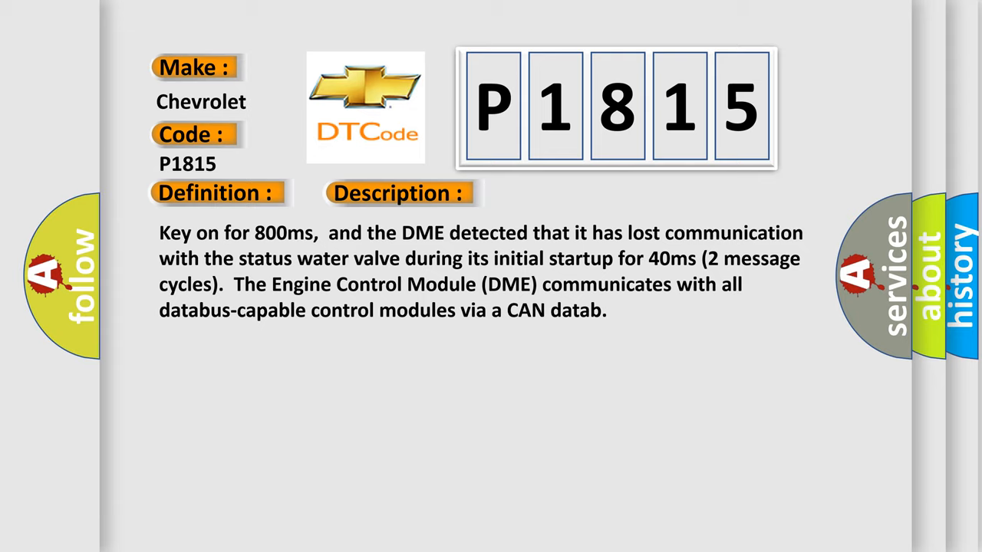
Advance the explainer from the Description slide to the P1815 Cause slide
{"action": "left_click", "coordinate": [565, 193]}
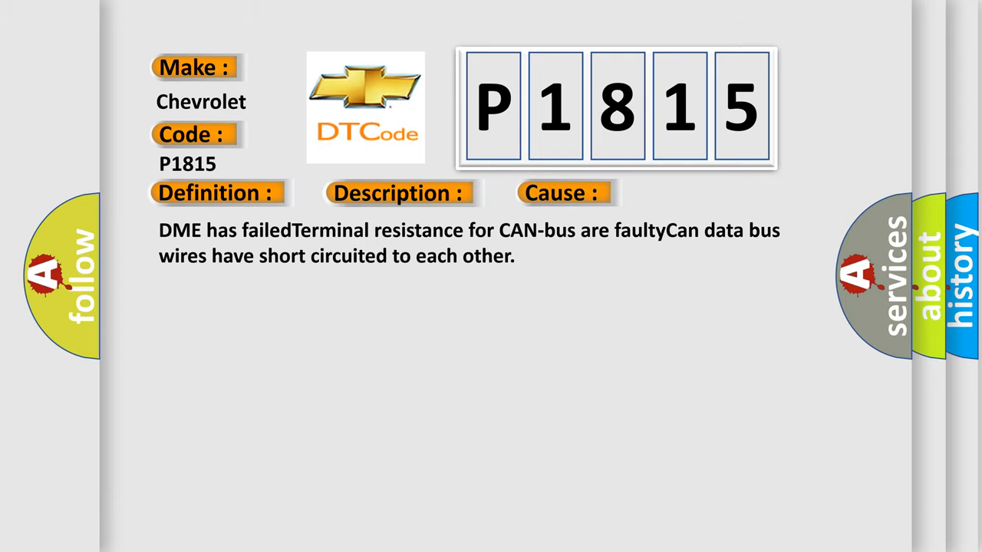